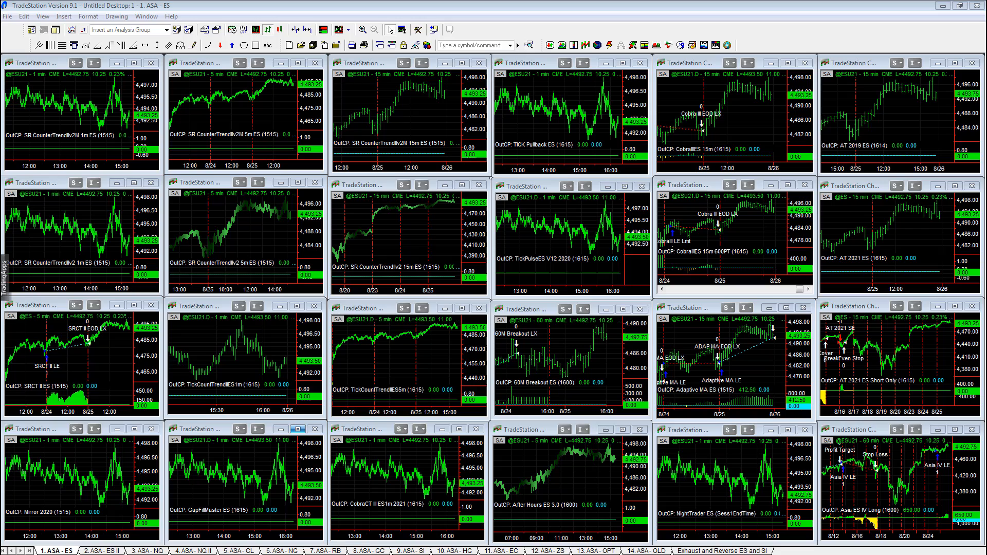
mouse_move(299, 224)
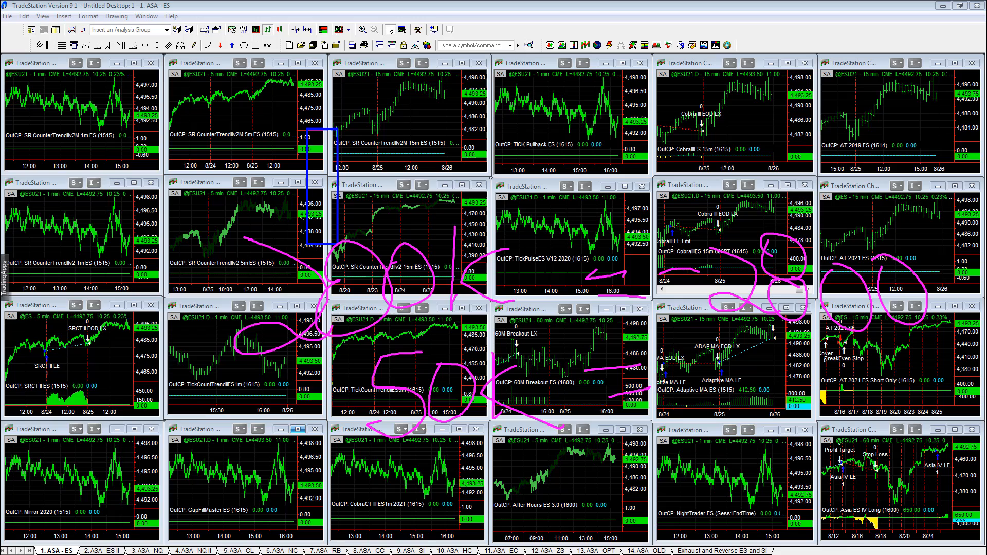
mouse_move(773, 354)
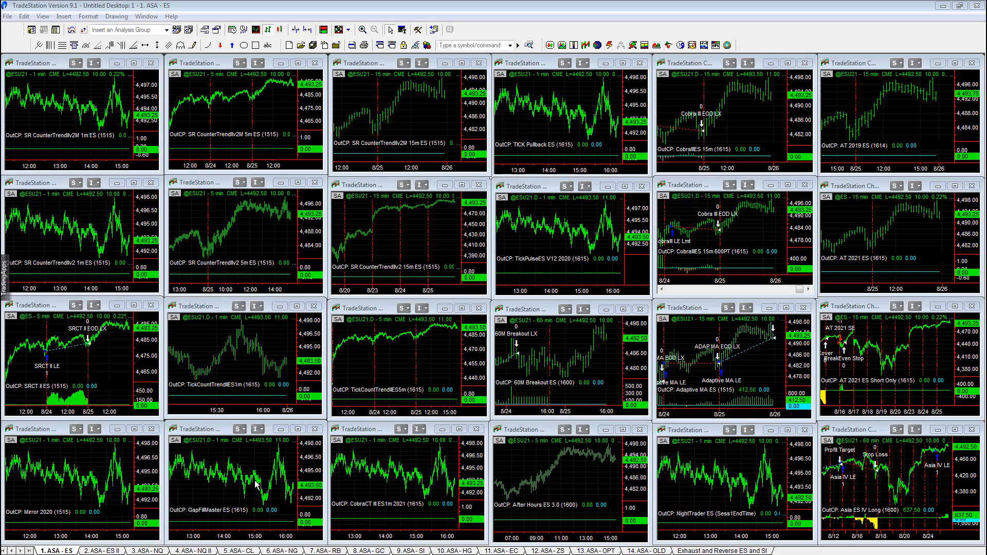
mouse_move(539, 308)
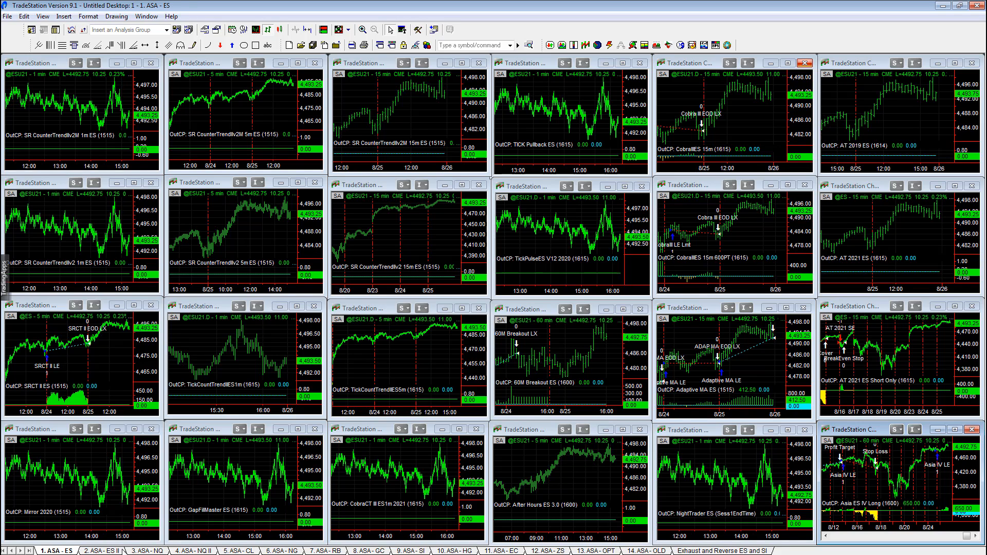
- Pass through the 2. ASA - ES II workspace and land on 3. ASA - NQ
click(100, 551)
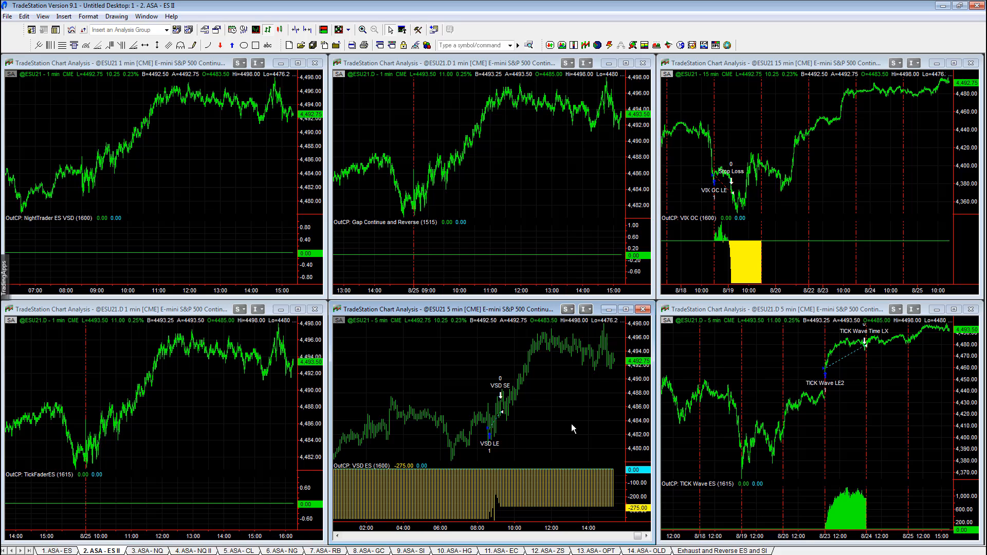
mouse_move(700, 247)
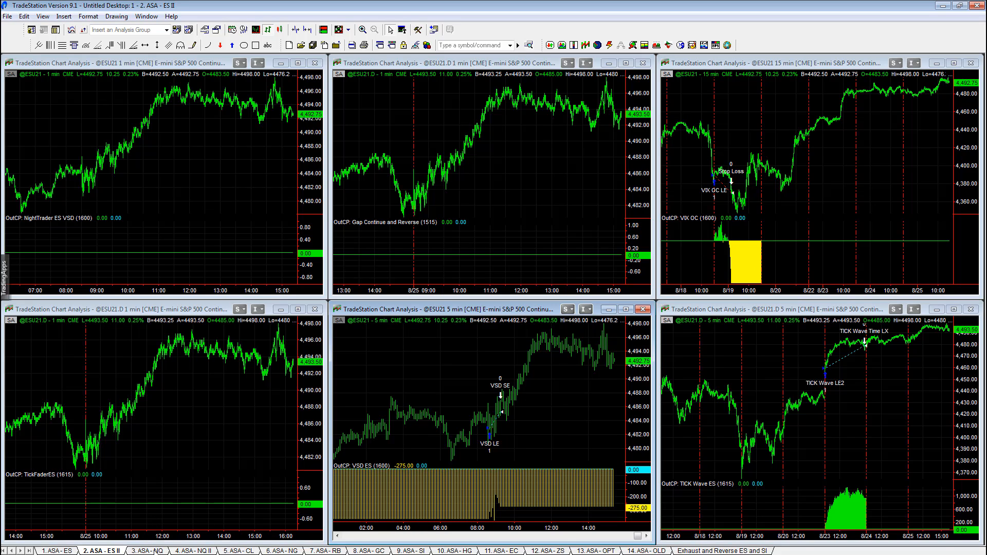
click(147, 551)
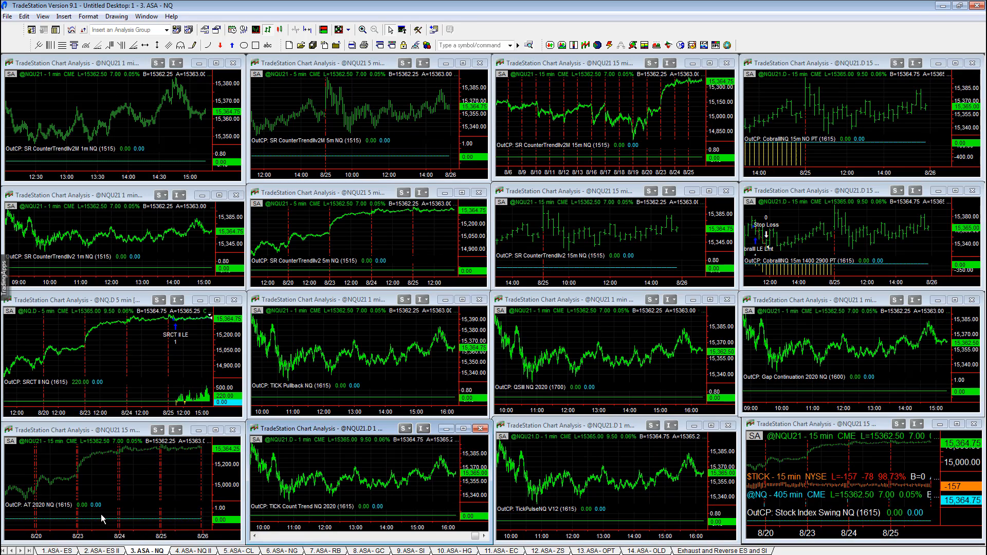
mouse_move(129, 356)
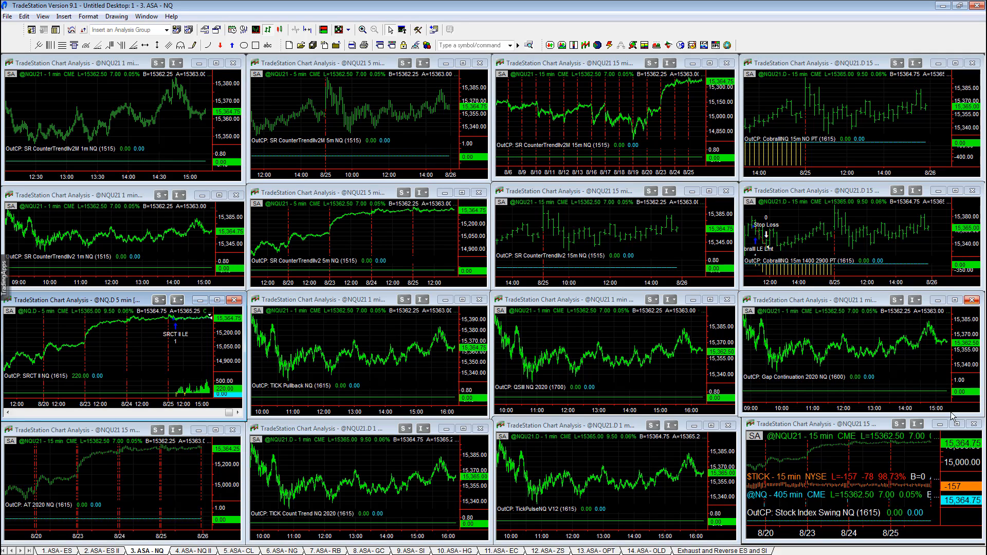
mouse_move(818, 75)
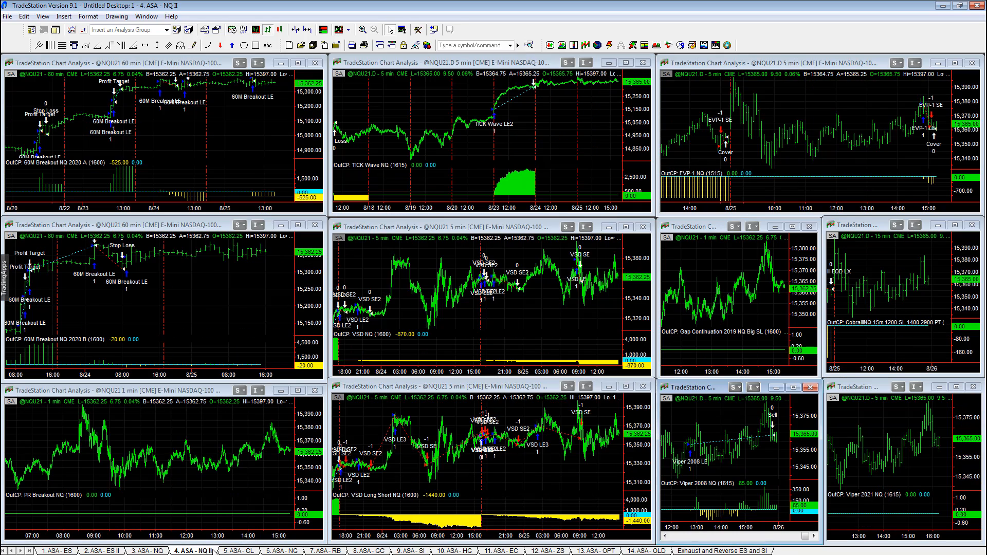
mouse_move(473, 173)
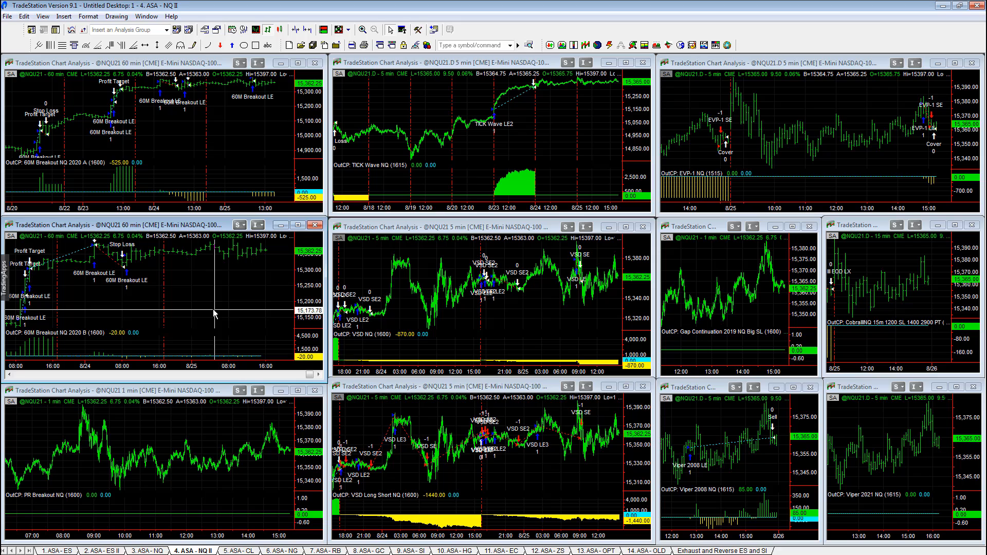
mouse_move(225, 291)
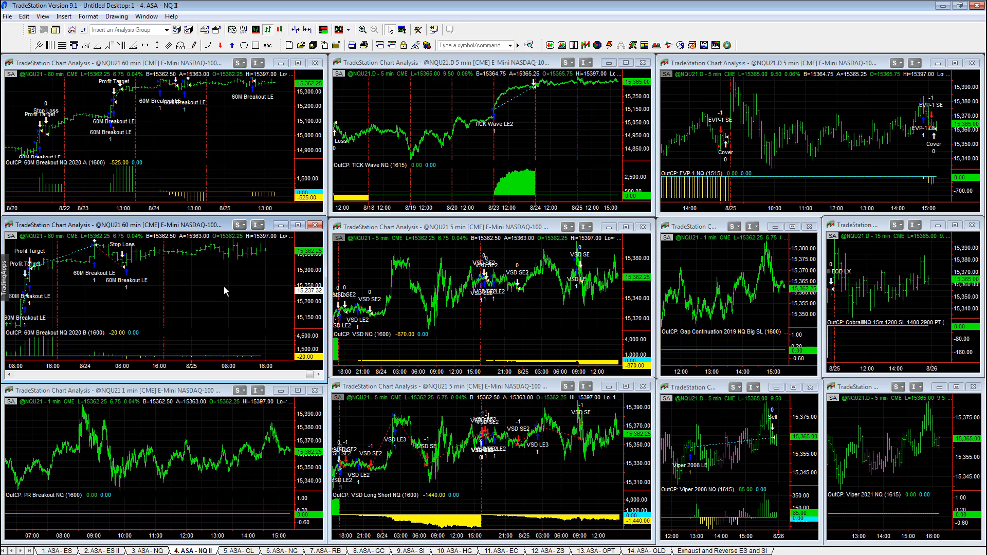
mouse_move(586, 104)
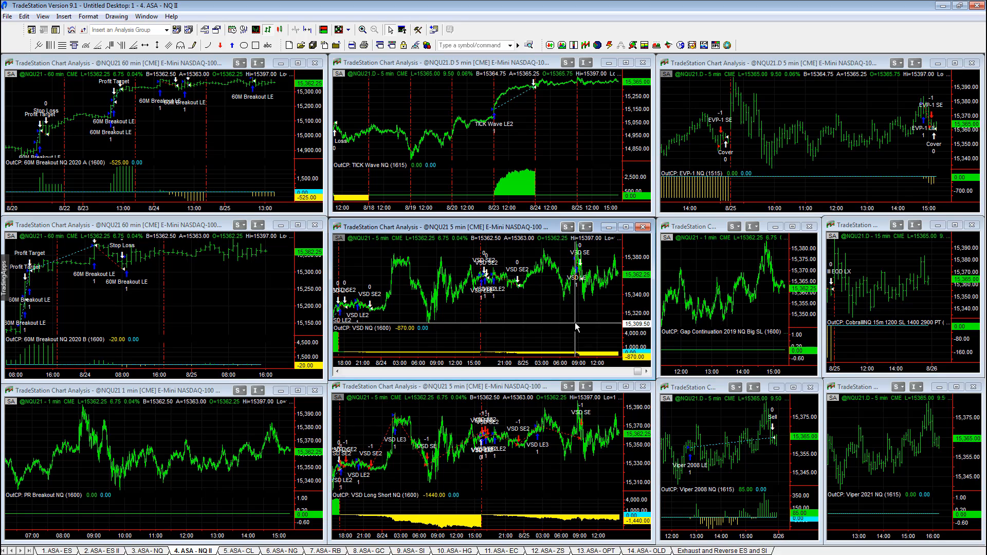
mouse_move(493, 313)
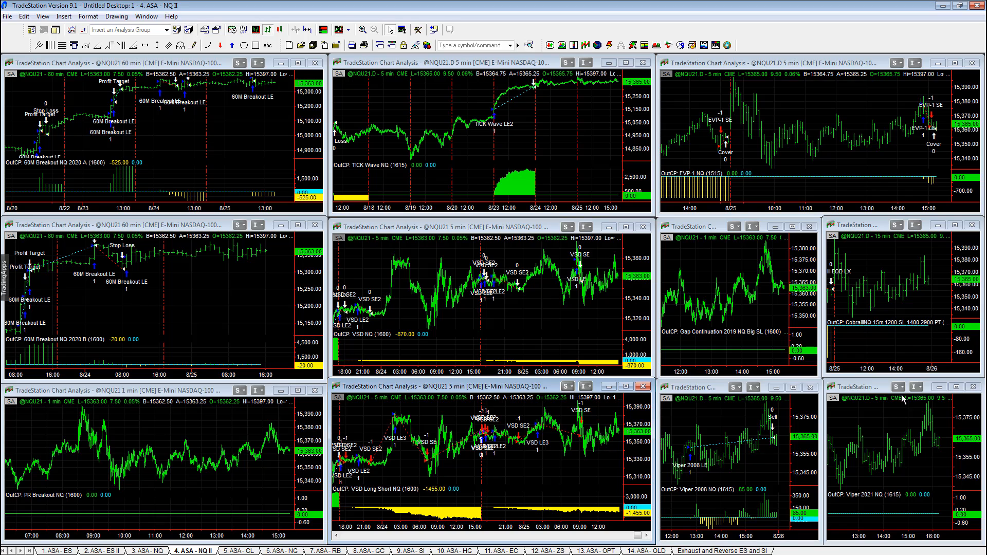
mouse_move(689, 208)
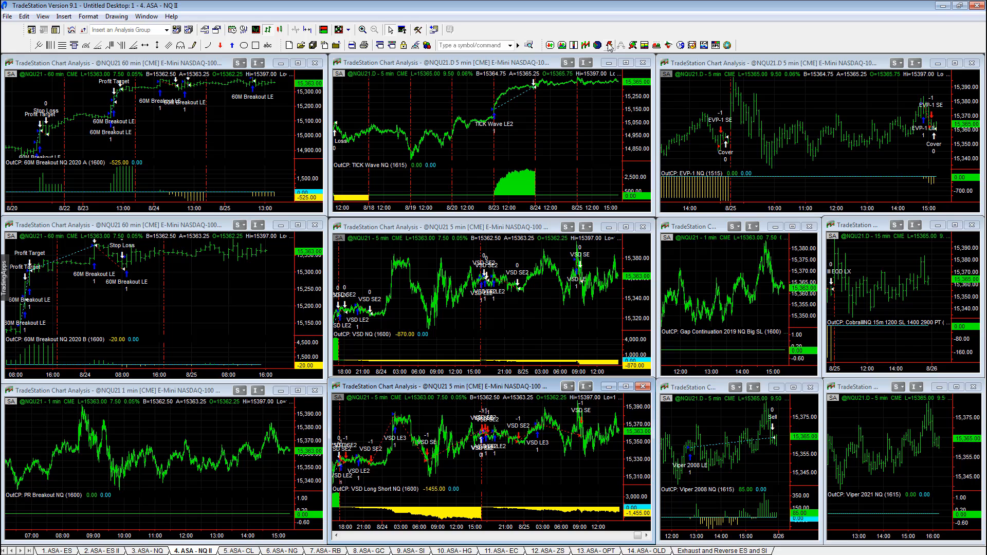
mouse_move(572, 81)
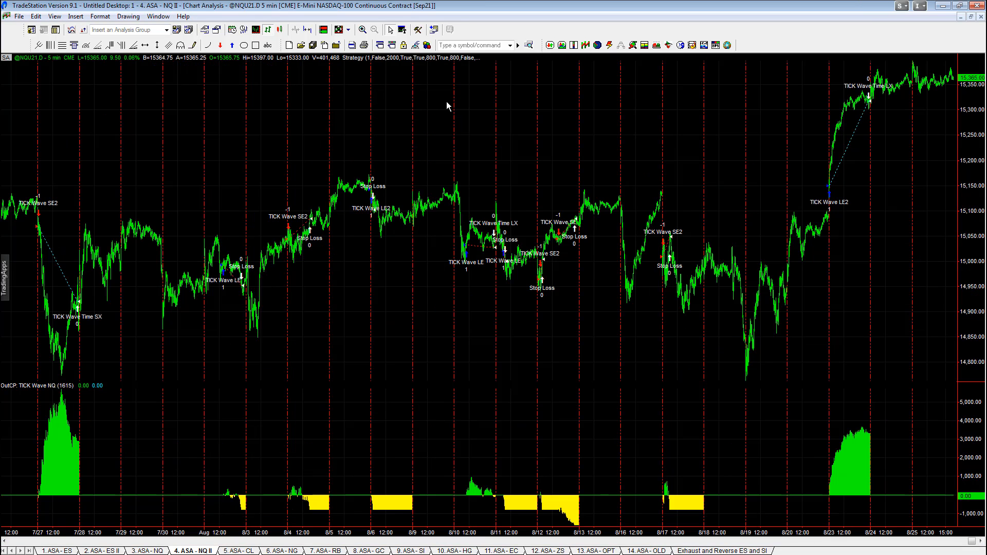
mouse_move(535, 61)
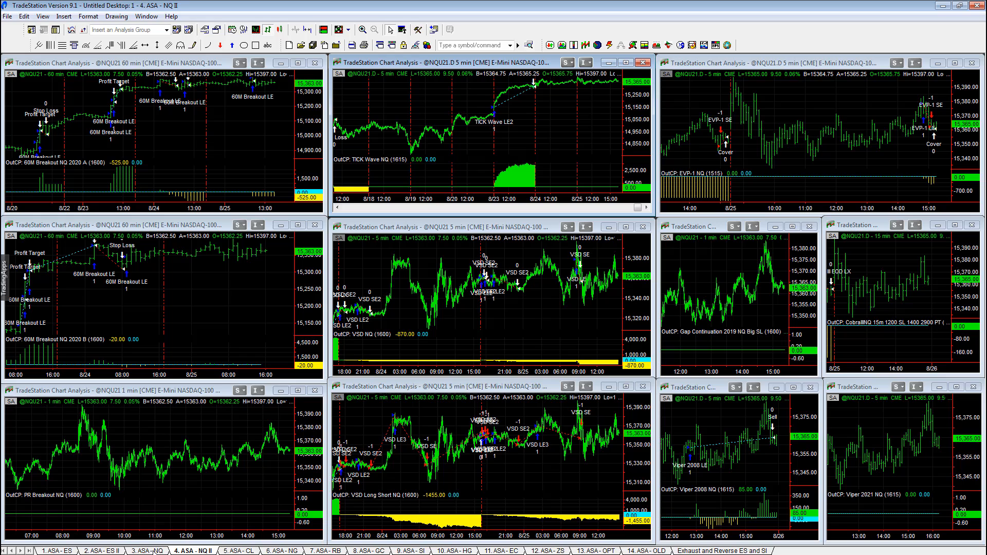
- Return to the 2. ASA - ES II workspace
click(101, 551)
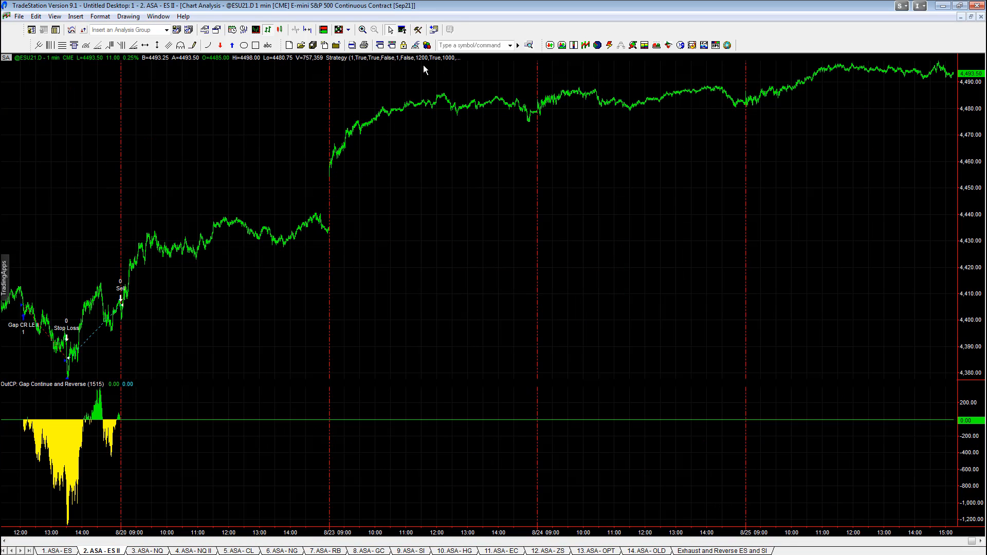
mouse_move(289, 128)
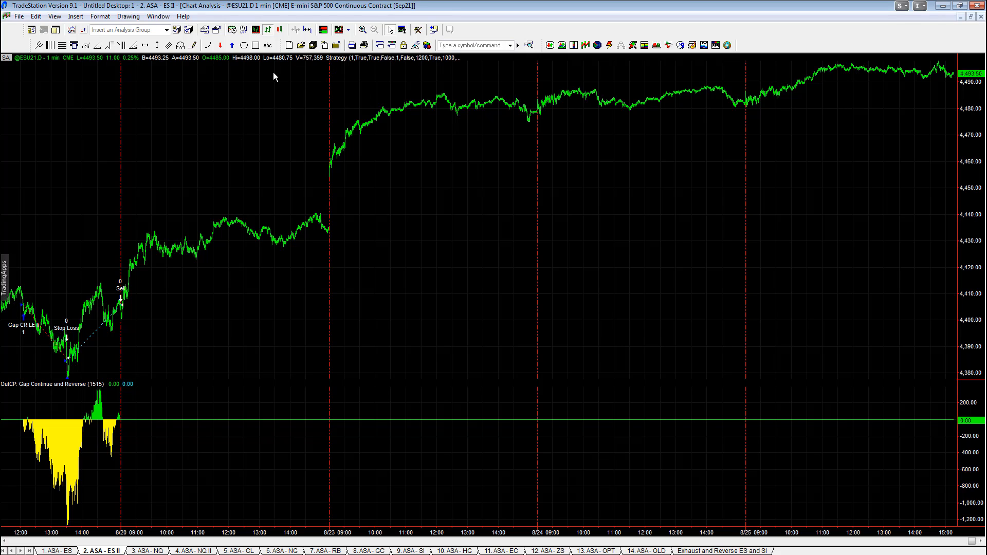
mouse_move(273, 66)
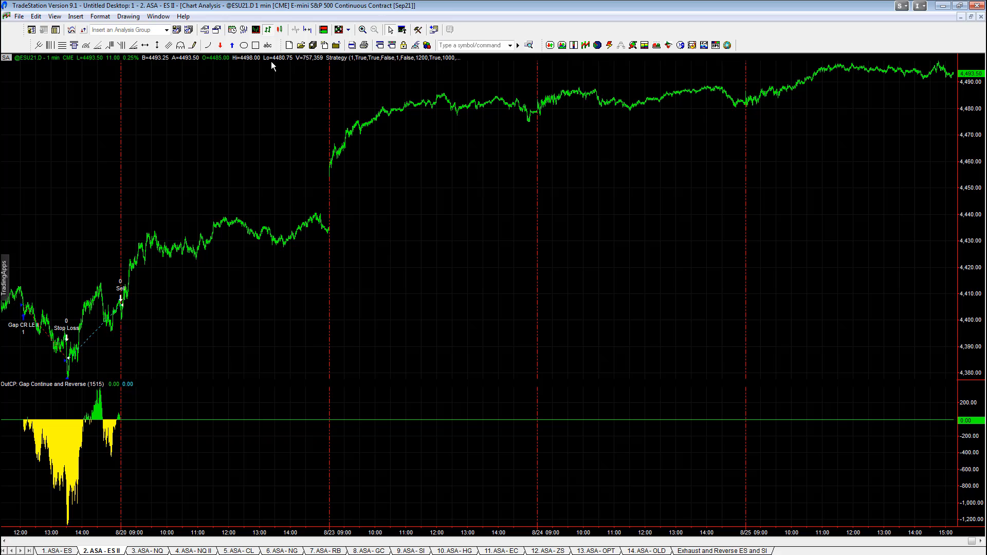
mouse_move(220, 71)
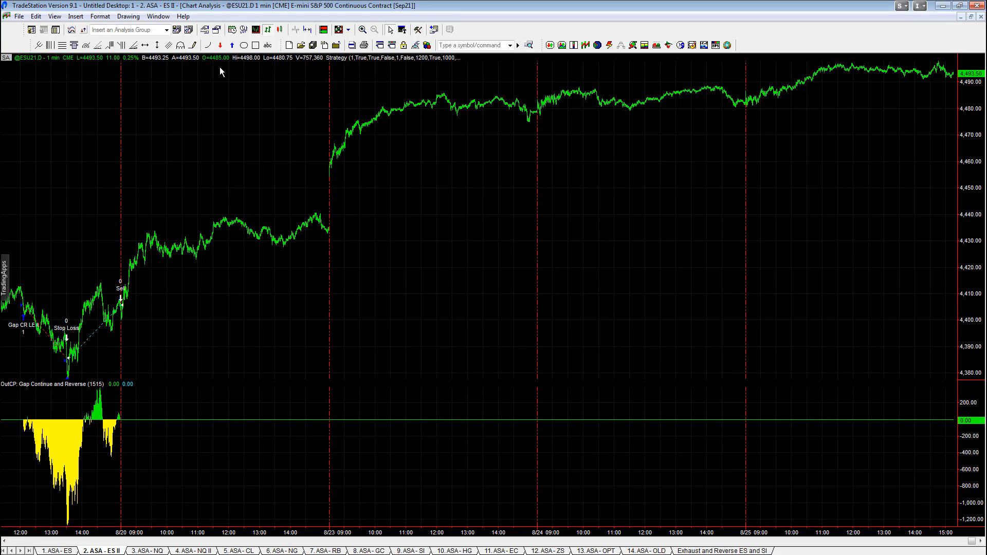
mouse_move(980, 19)
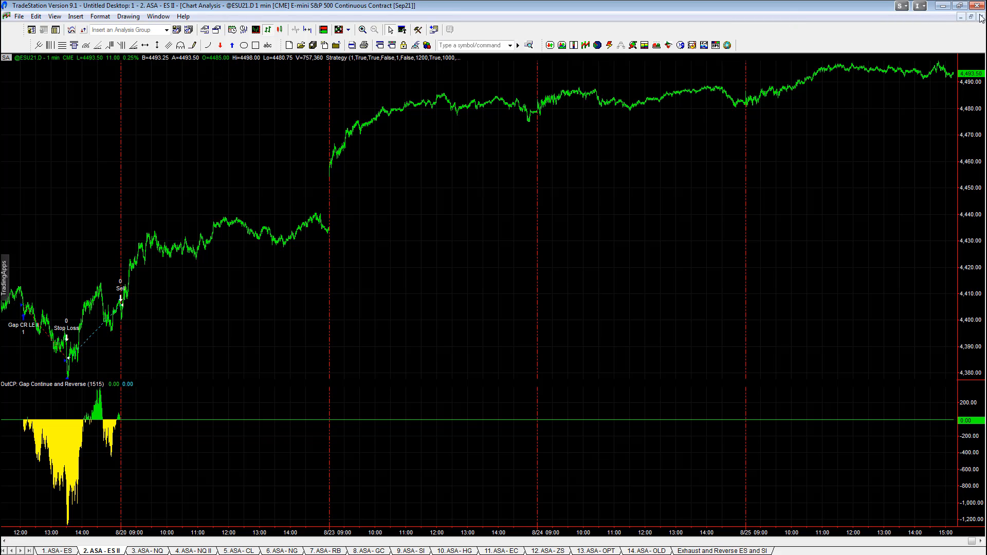
mouse_move(938, 76)
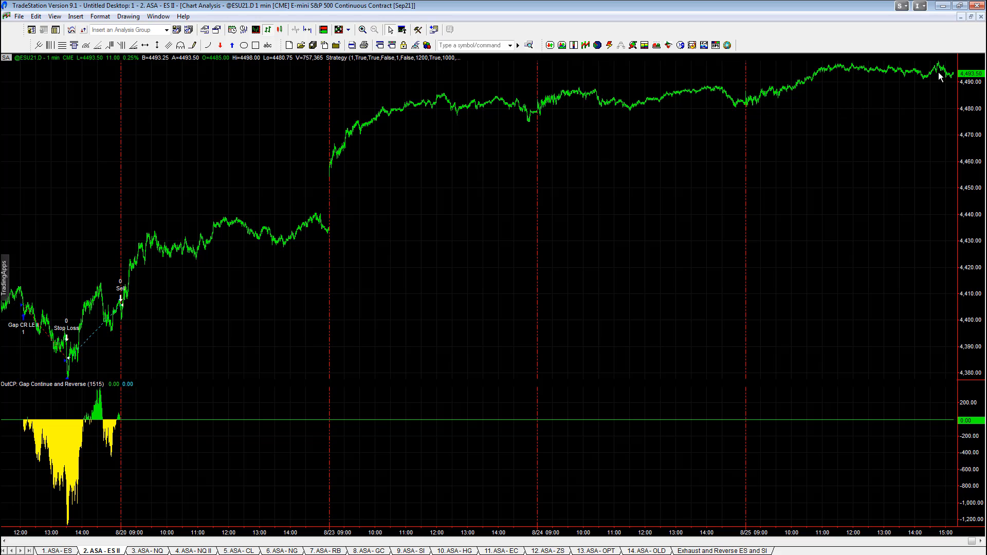
mouse_move(747, 110)
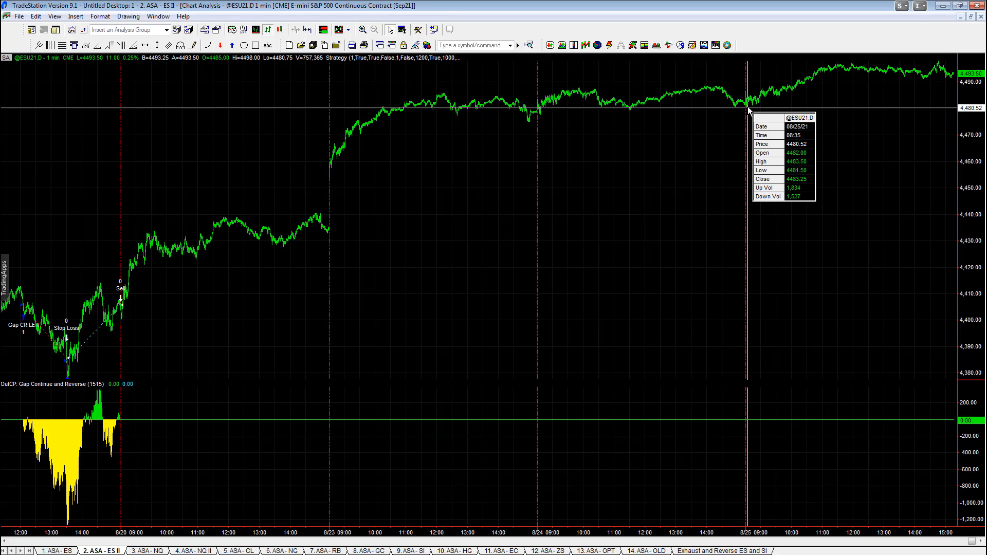
mouse_move(830, 85)
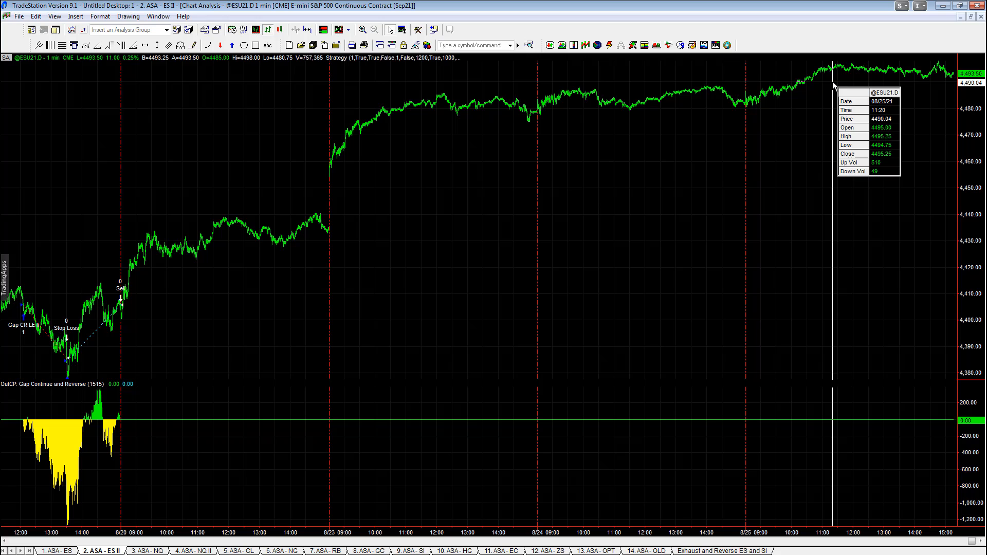
mouse_move(830, 82)
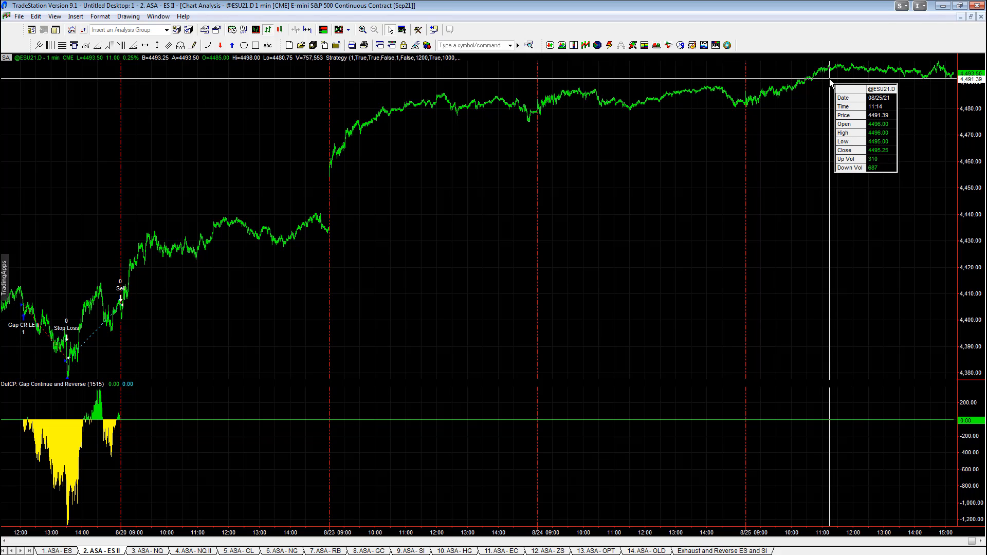
mouse_move(838, 66)
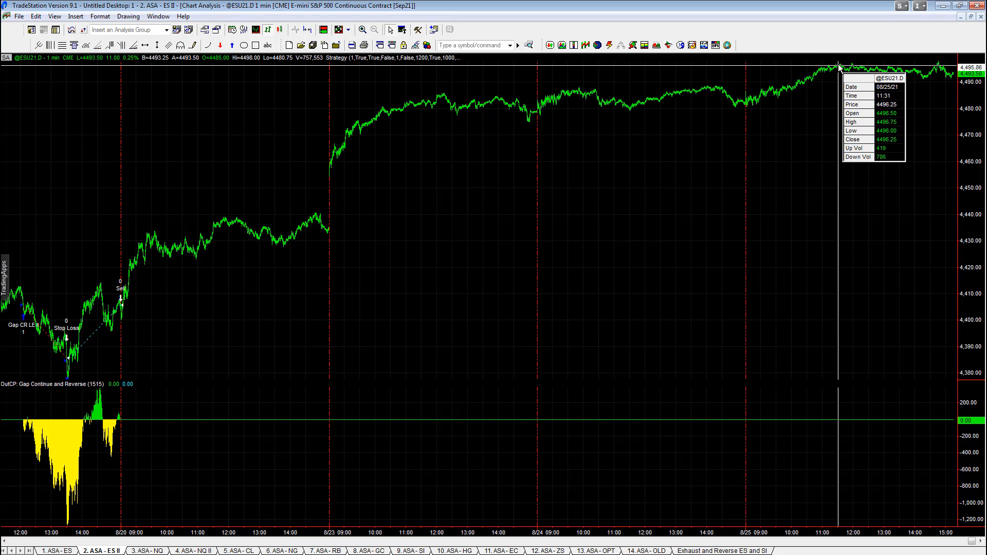
mouse_move(885, 90)
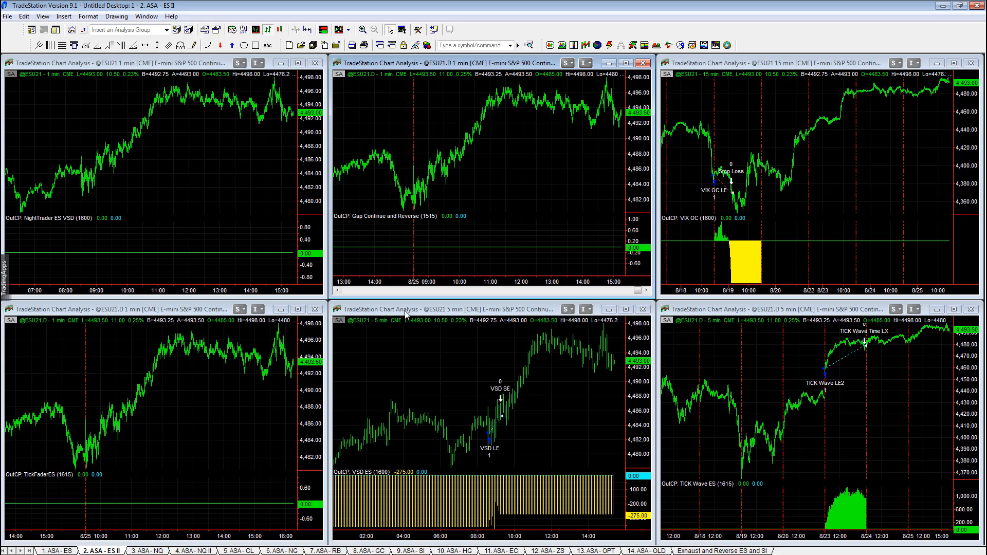
- Visit the 3. ASA - NQ workspace, then switch to 5. ASA - CL crude oil
click(152, 550)
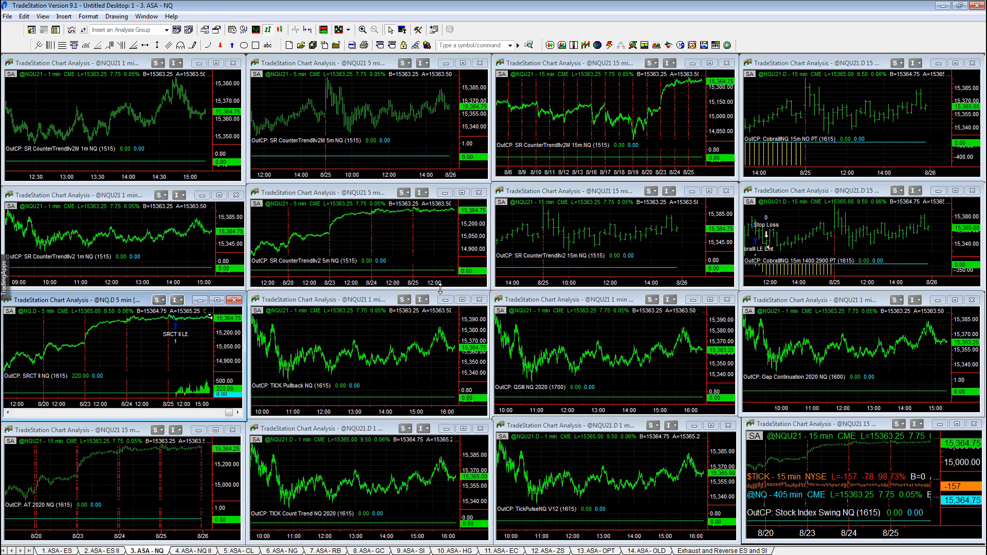
mouse_move(840, 168)
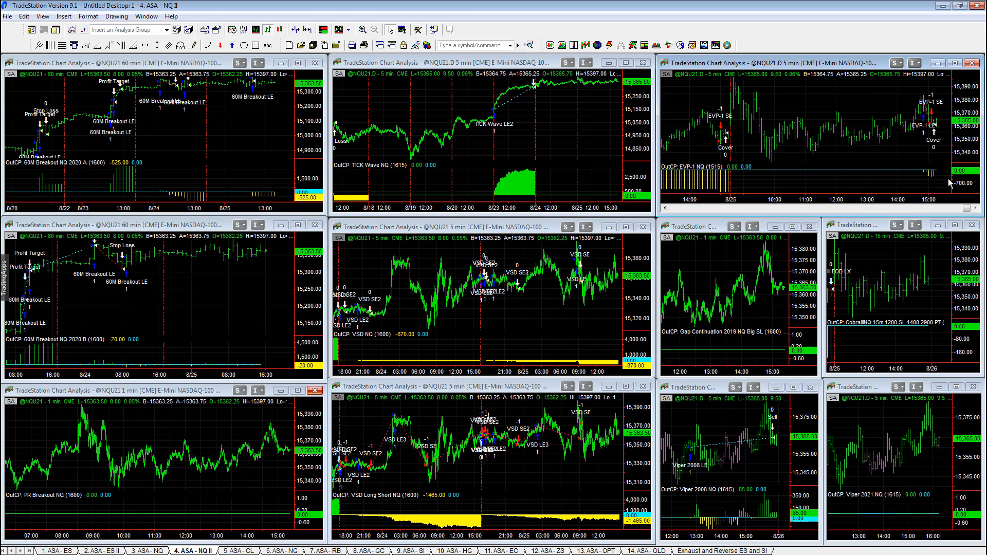
click(238, 550)
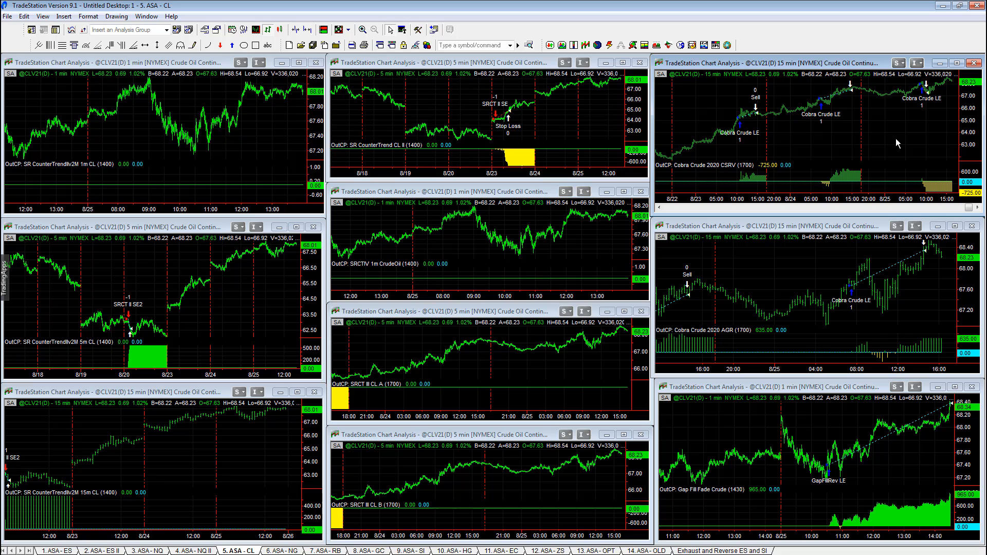
mouse_move(803, 299)
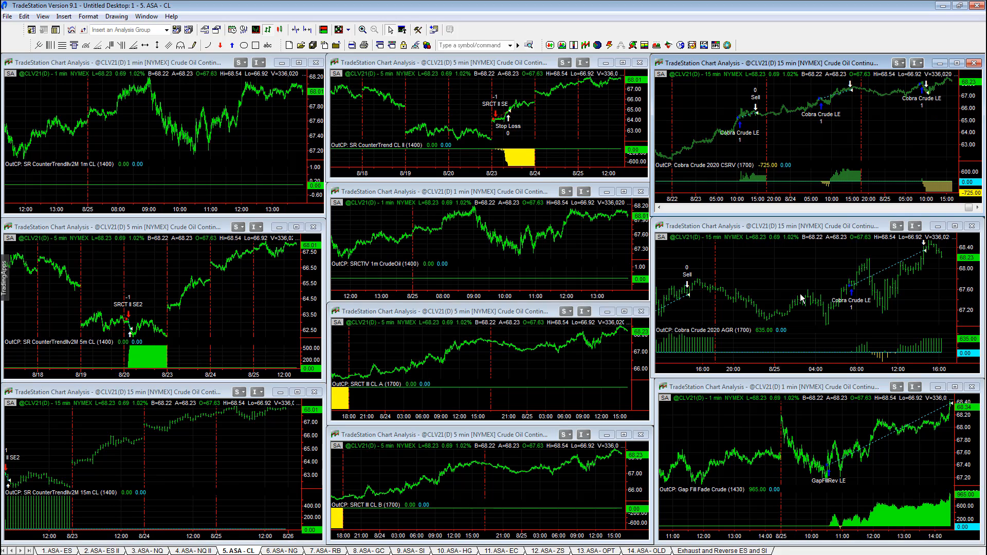
mouse_move(931, 311)
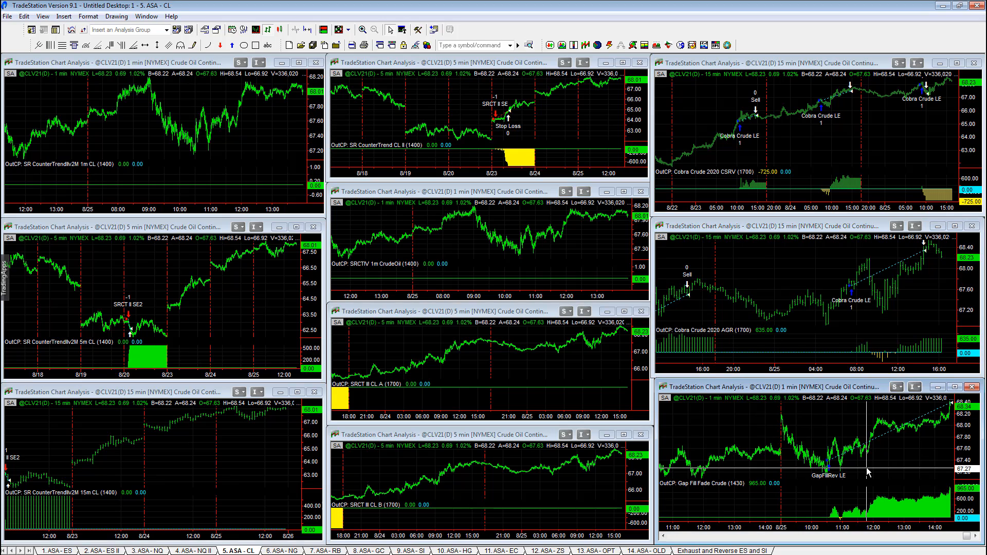
mouse_move(867, 472)
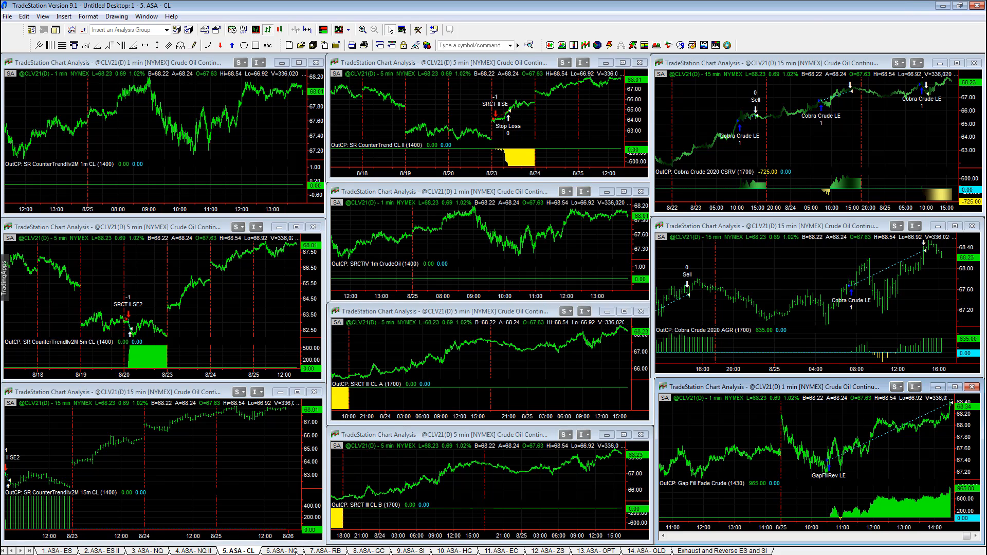
- Switch to the 6. ASA - NG natural gas workspace
click(279, 552)
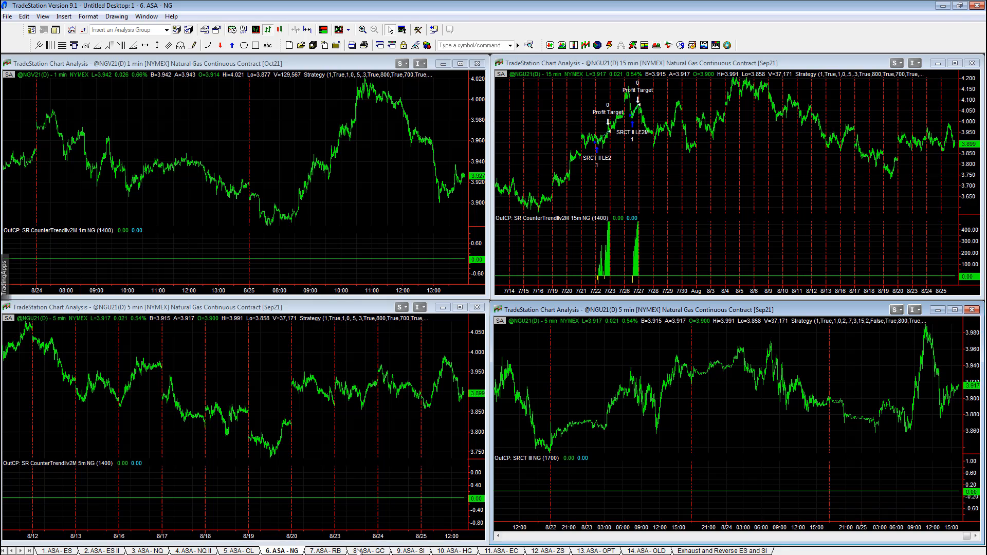
- Visit the 7. ASA - RB gasoline workspace, then switch to 8. ASA - GC gold
click(325, 551)
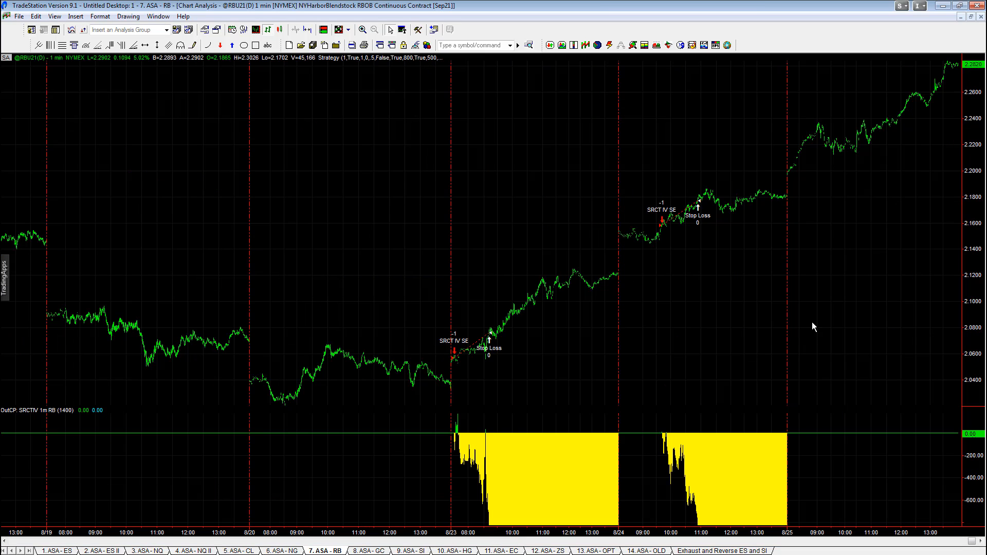
click(368, 550)
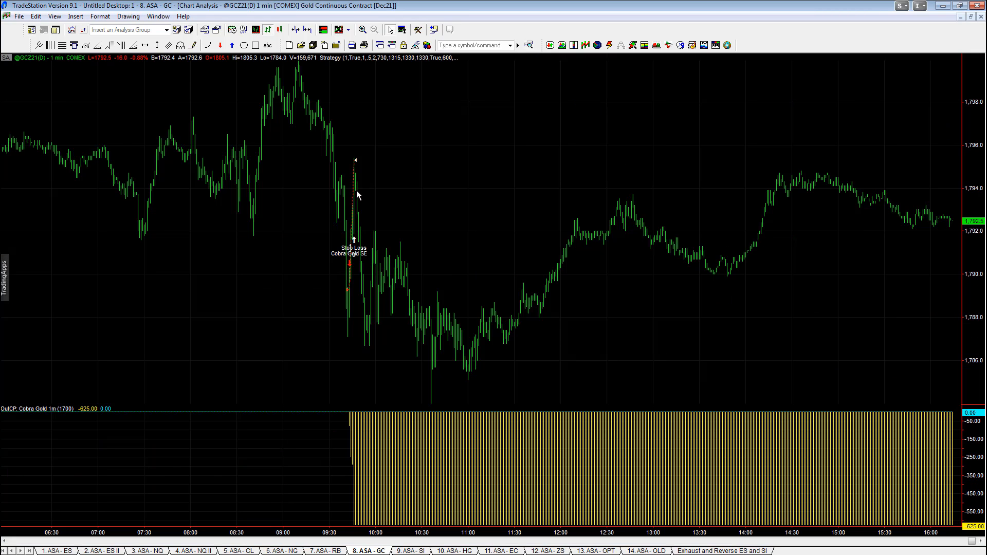
mouse_move(351, 161)
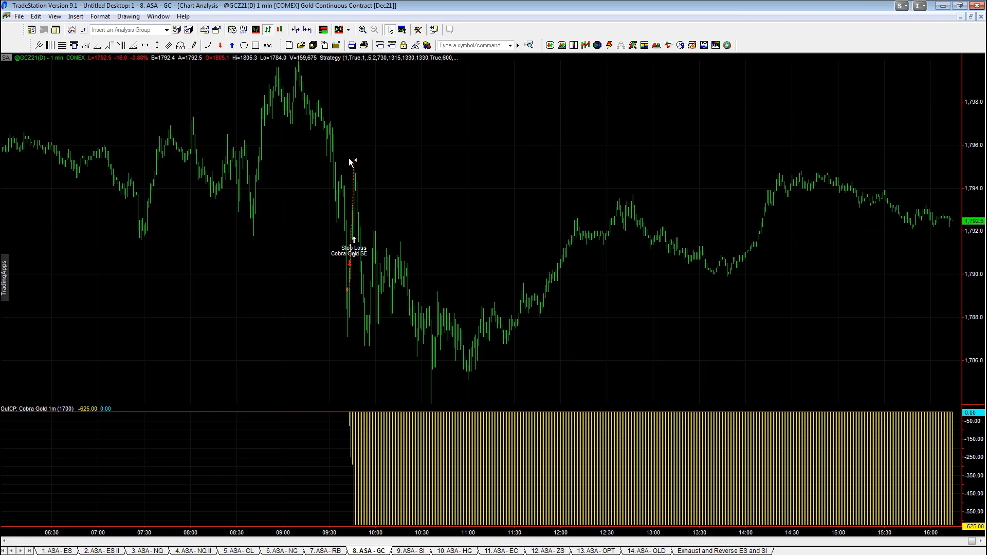
mouse_move(378, 228)
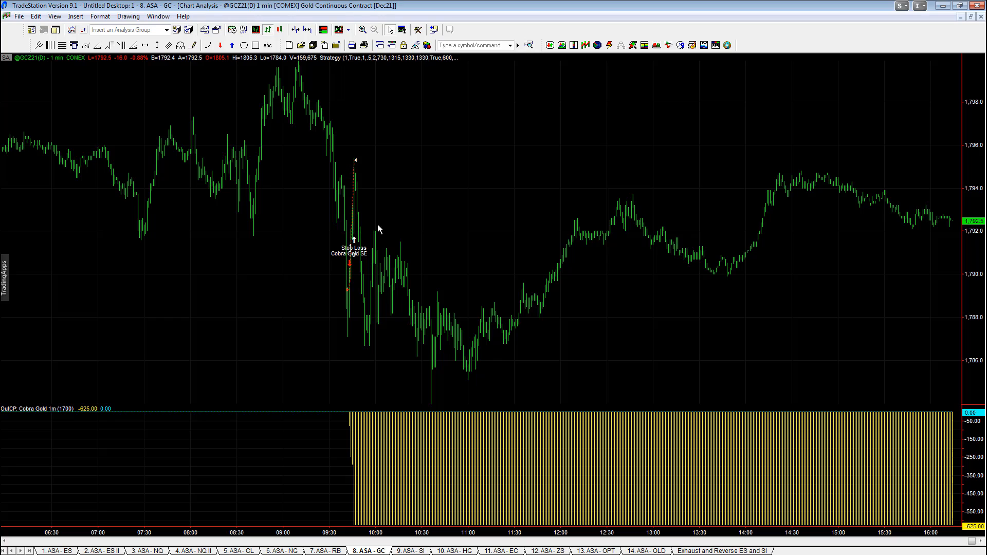
mouse_move(465, 394)
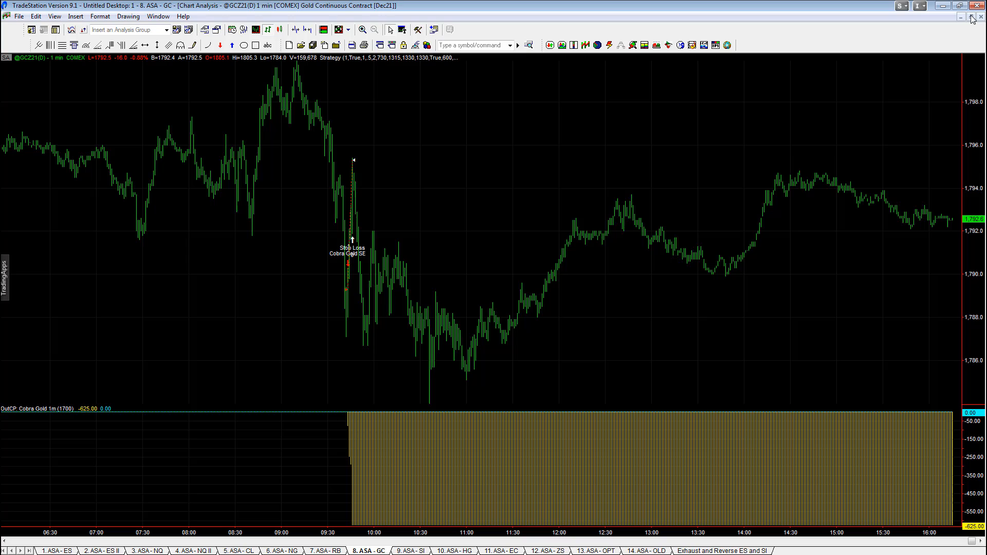
- Restore the gold chart, pass HG and EC, and tile the 12. ASA - ZS soybean charts
click(971, 17)
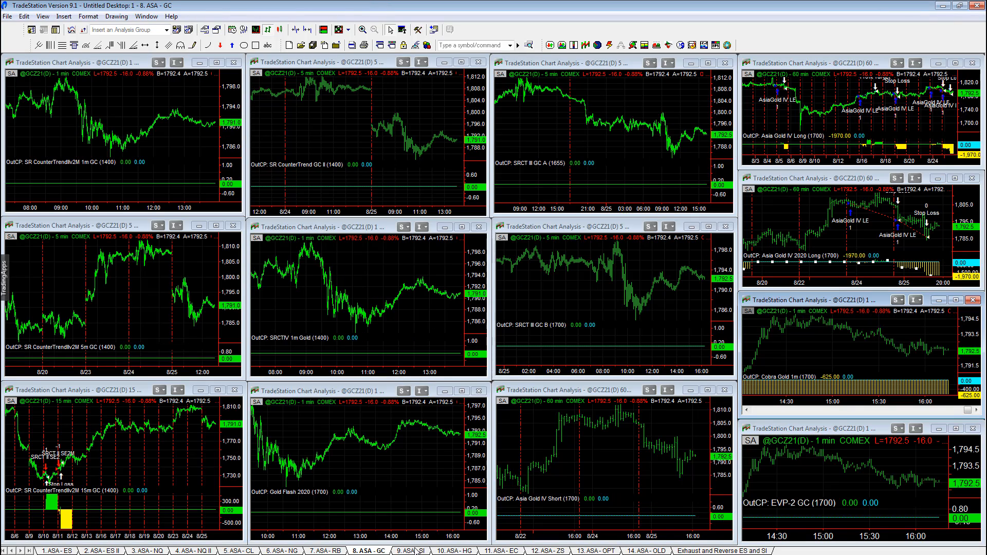
click(439, 550)
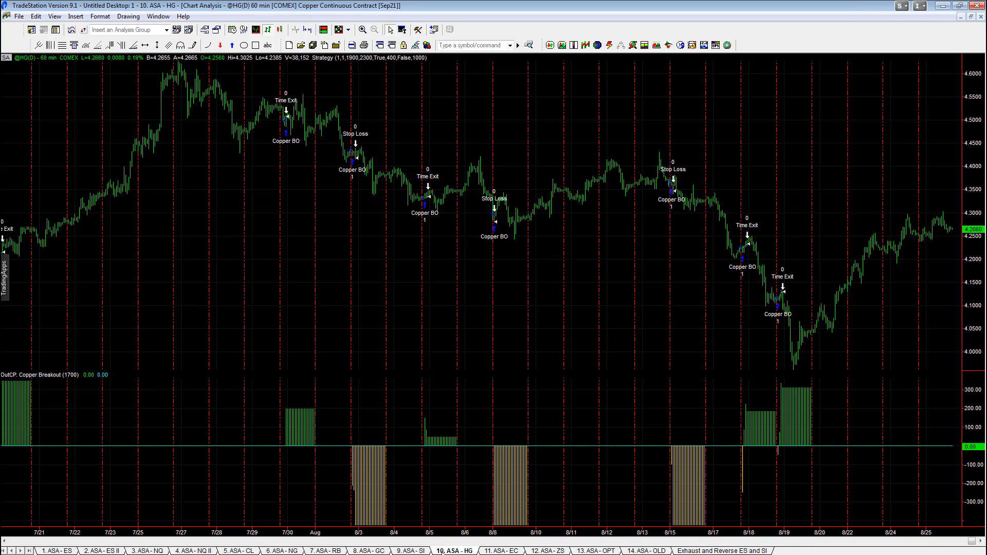
click(497, 550)
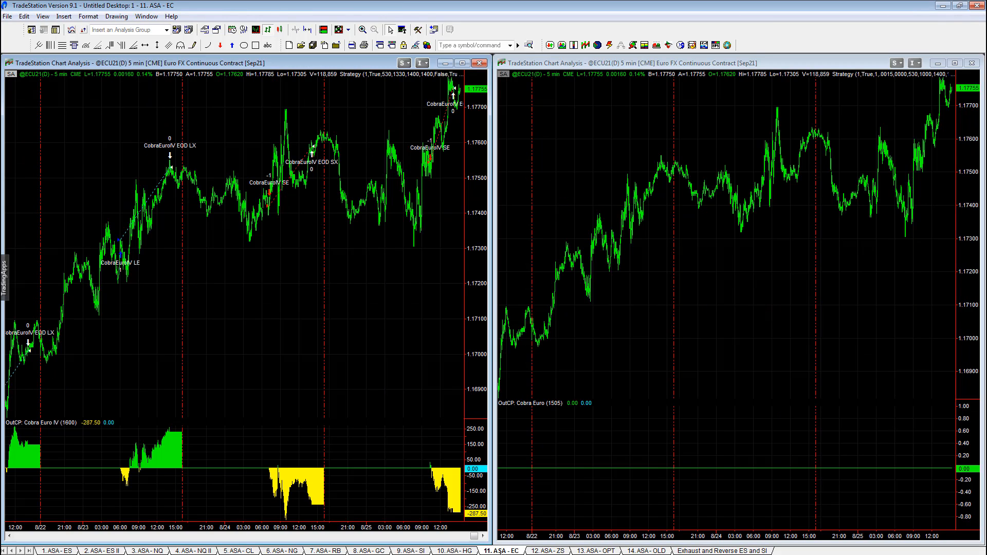
click(545, 550)
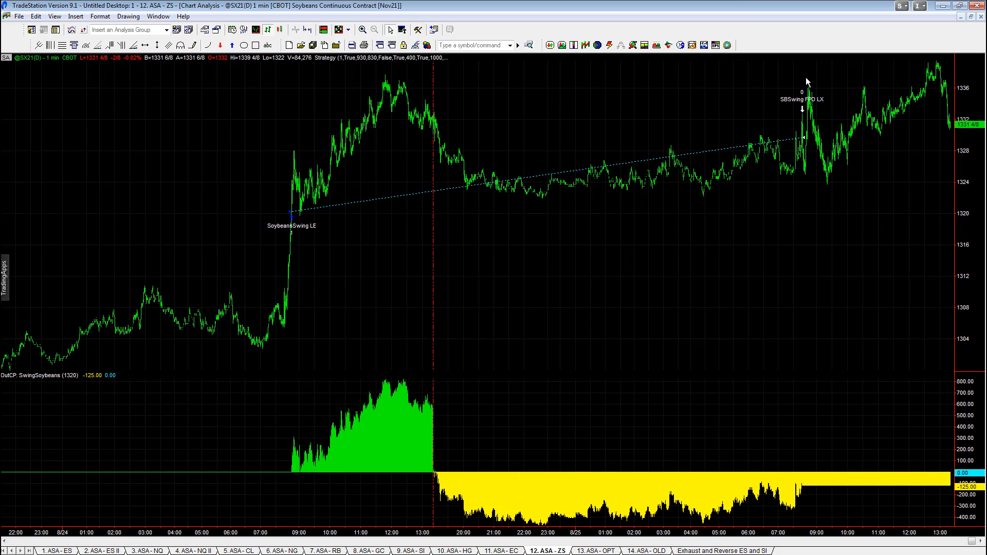
mouse_move(301, 292)
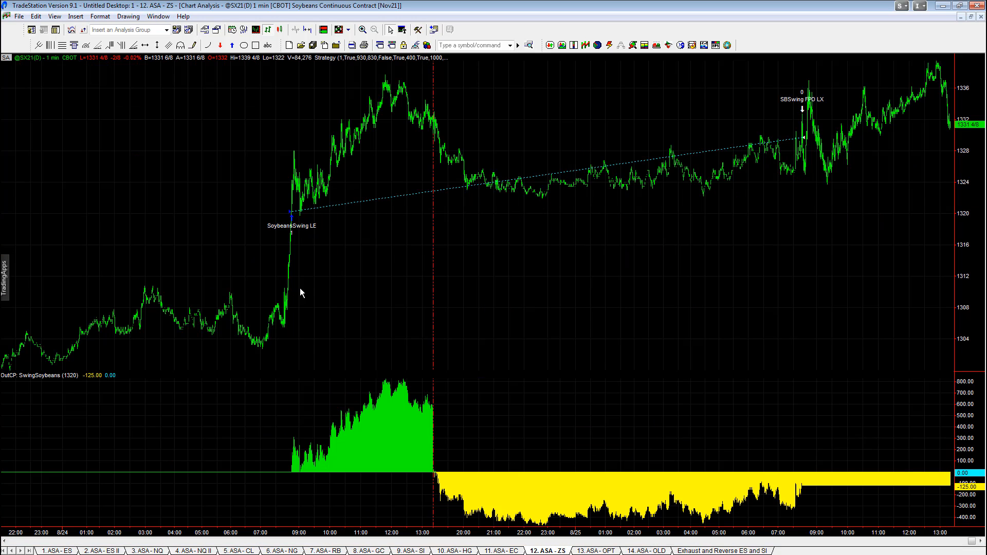
mouse_move(740, 170)
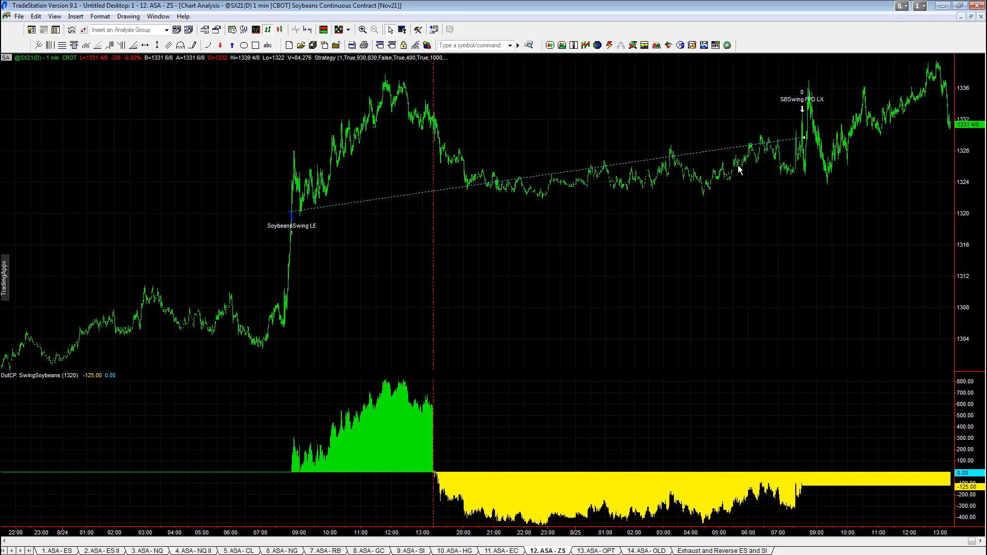
mouse_move(471, 39)
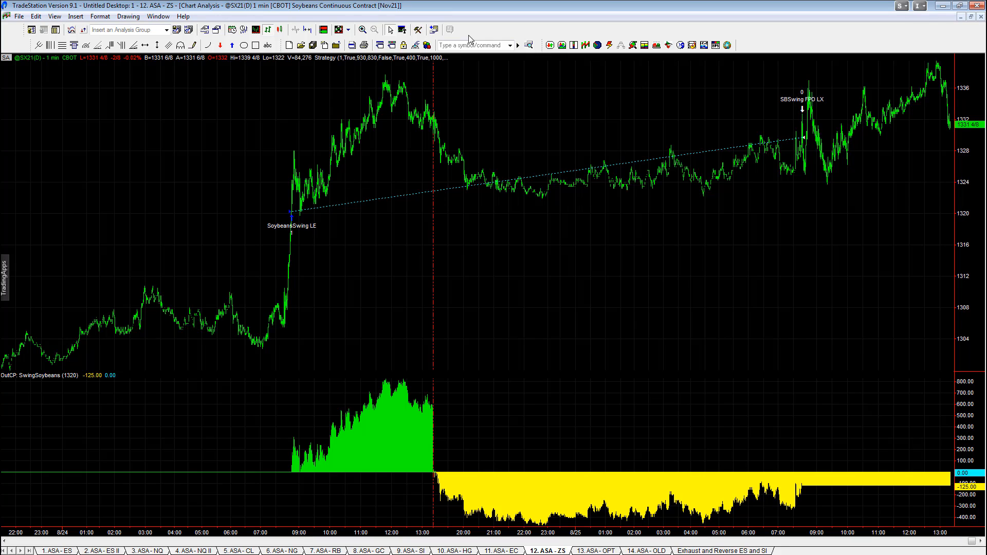
mouse_move(967, 265)
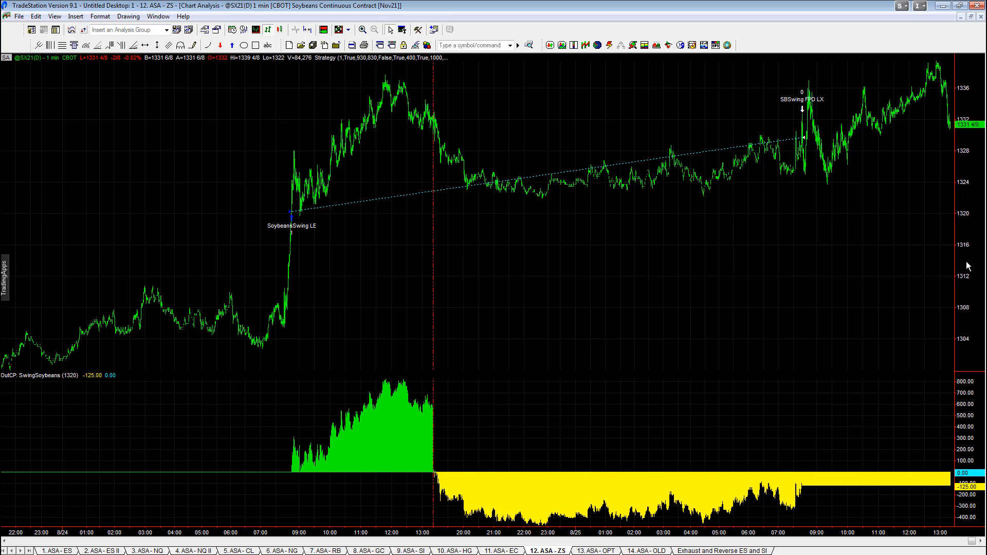
mouse_move(514, 101)
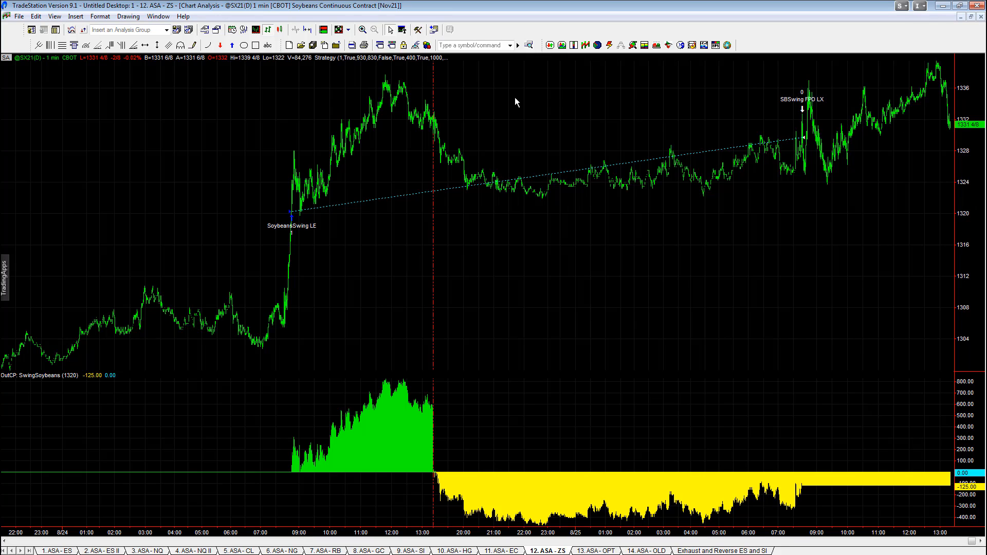
mouse_move(804, 138)
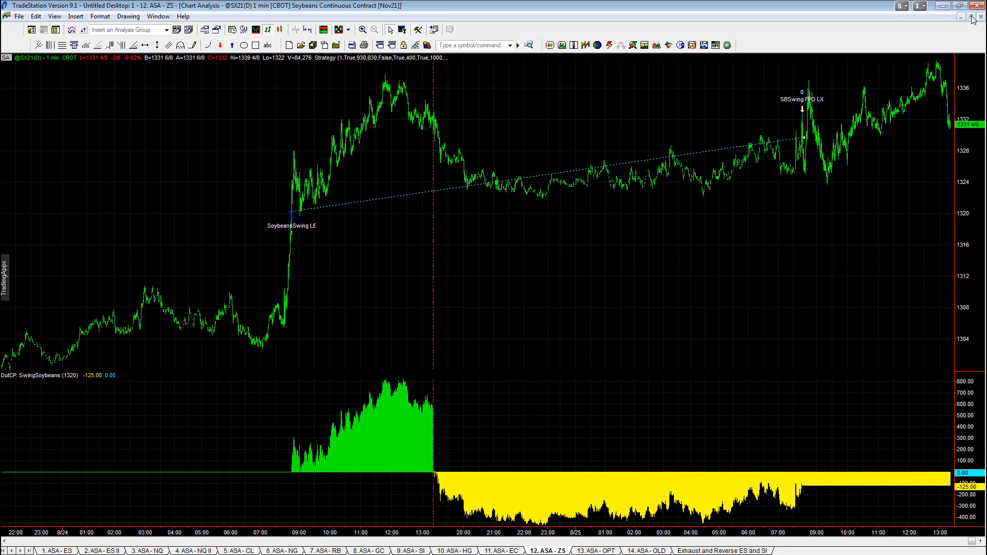
click(973, 17)
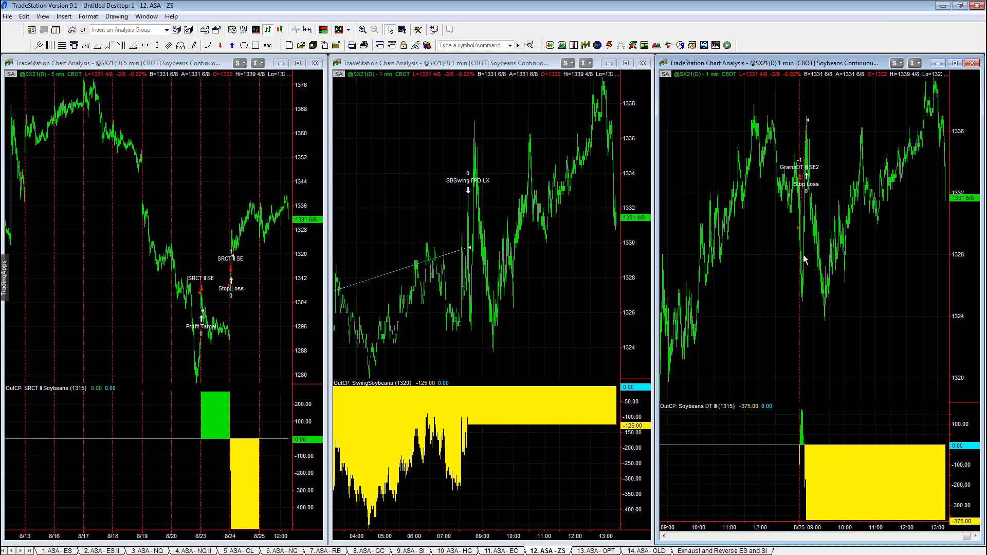
mouse_move(793, 115)
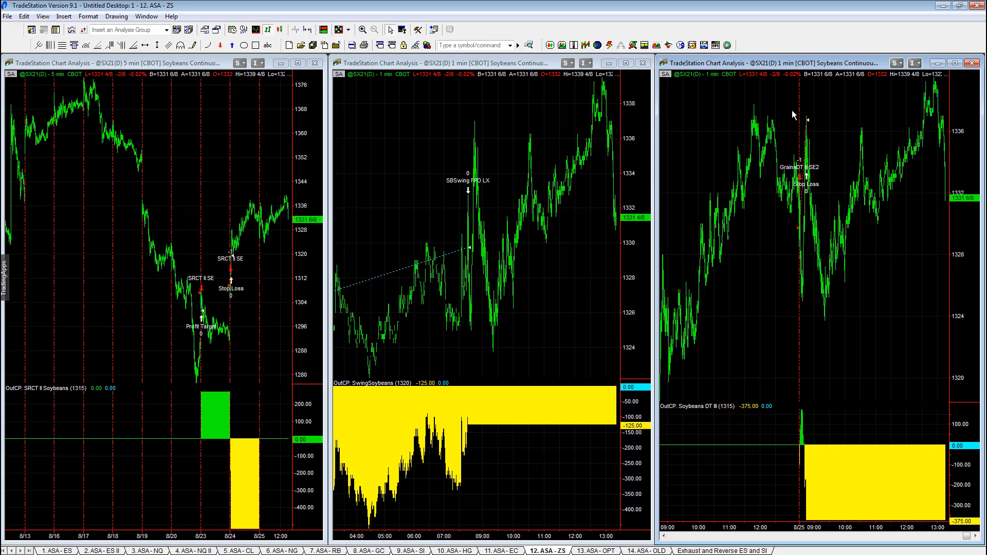
mouse_move(944, 79)
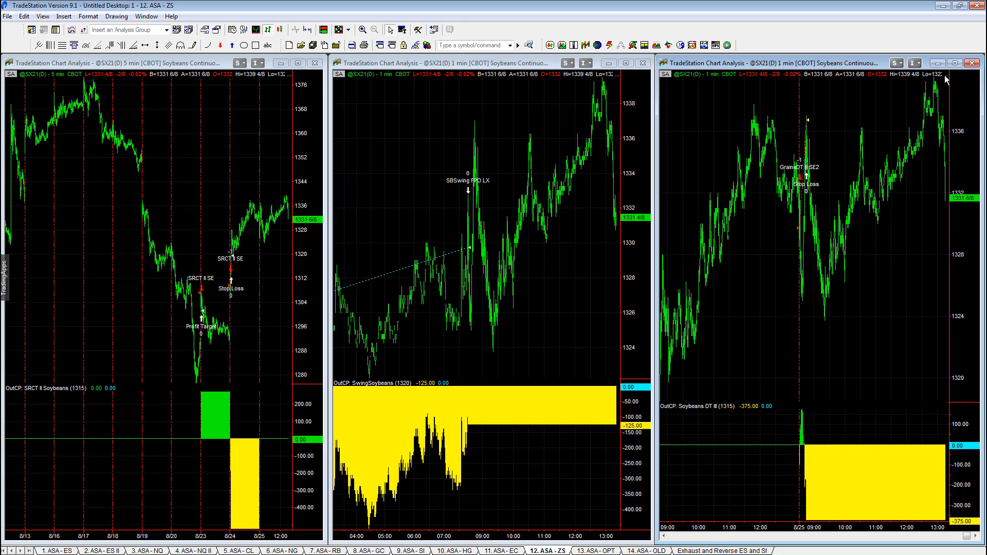
mouse_move(807, 370)
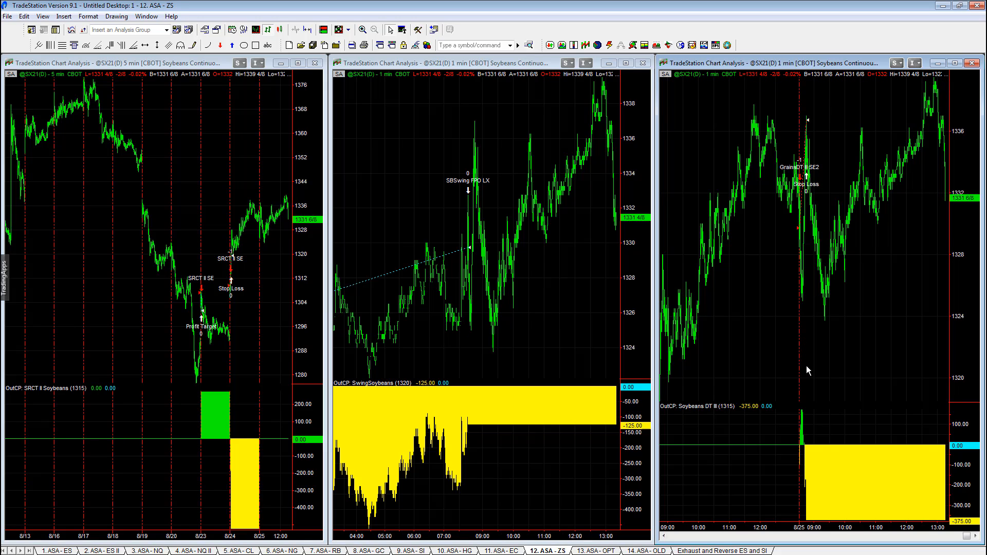
- Check 13. ASA - OPT and 14. ASA - OLD, then open Exhaust and Reverse ES and SI
click(592, 551)
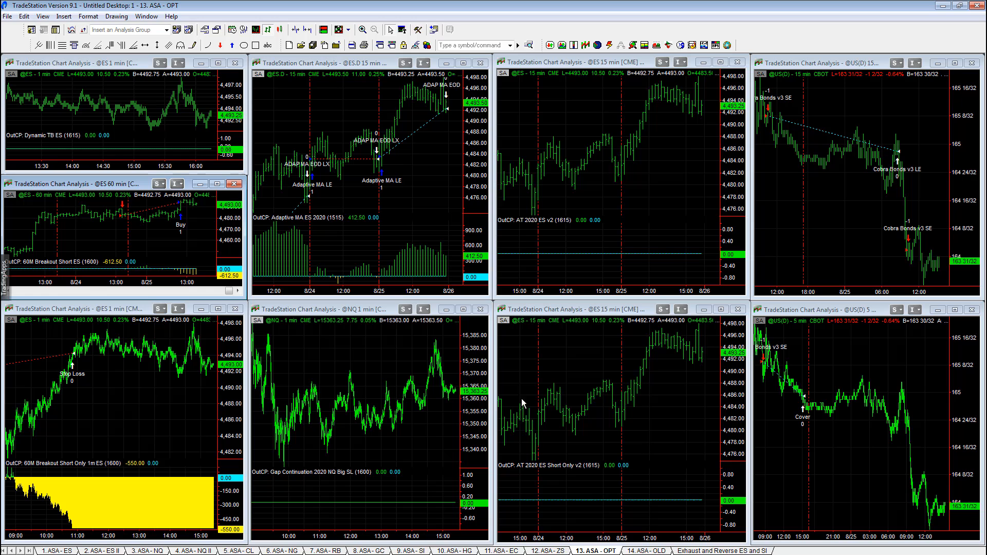
mouse_move(445, 112)
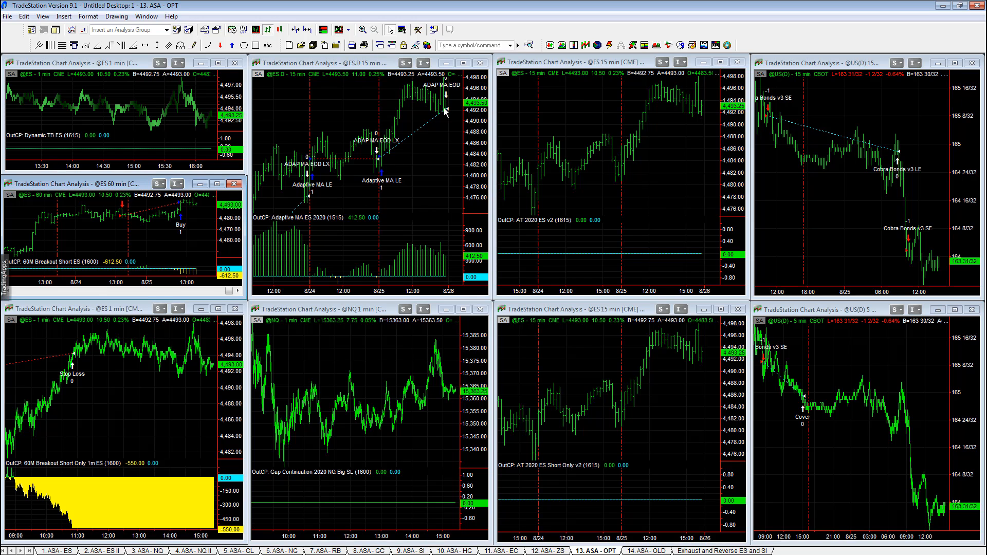
click(618, 550)
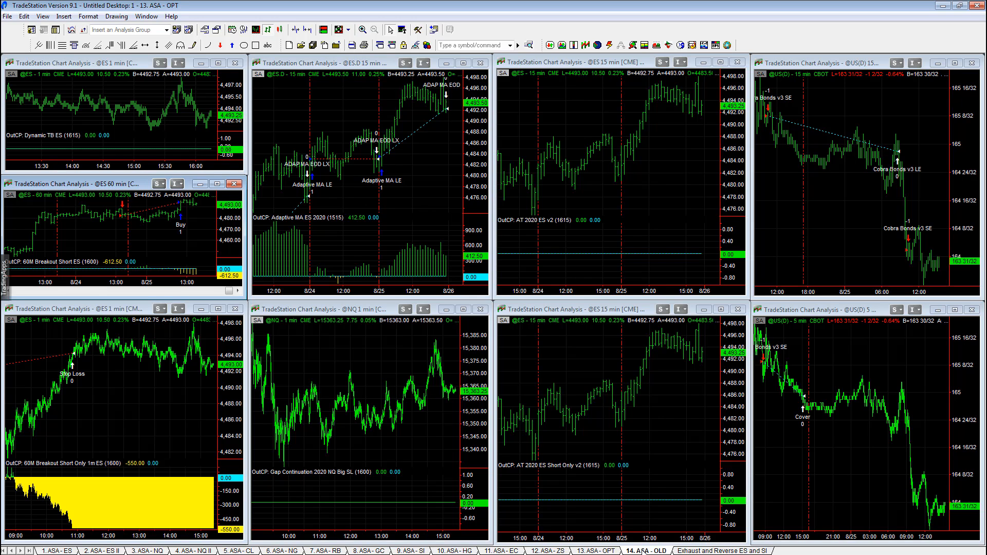
click(639, 551)
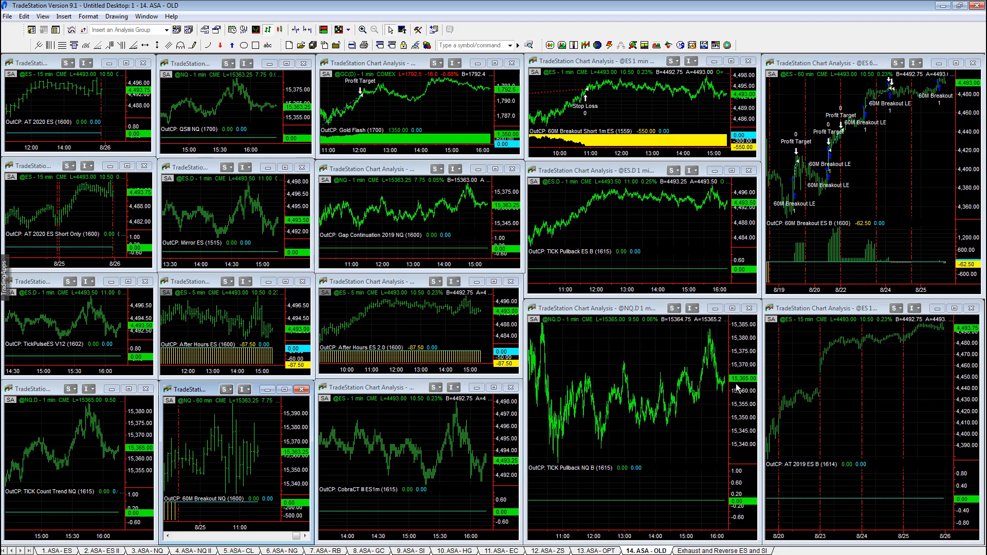
mouse_move(656, 384)
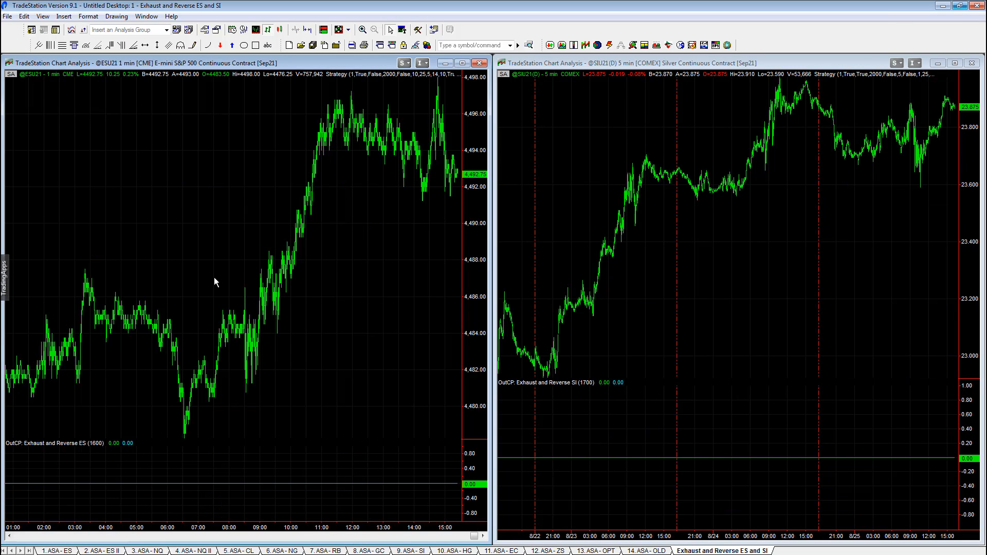
mouse_move(476, 225)
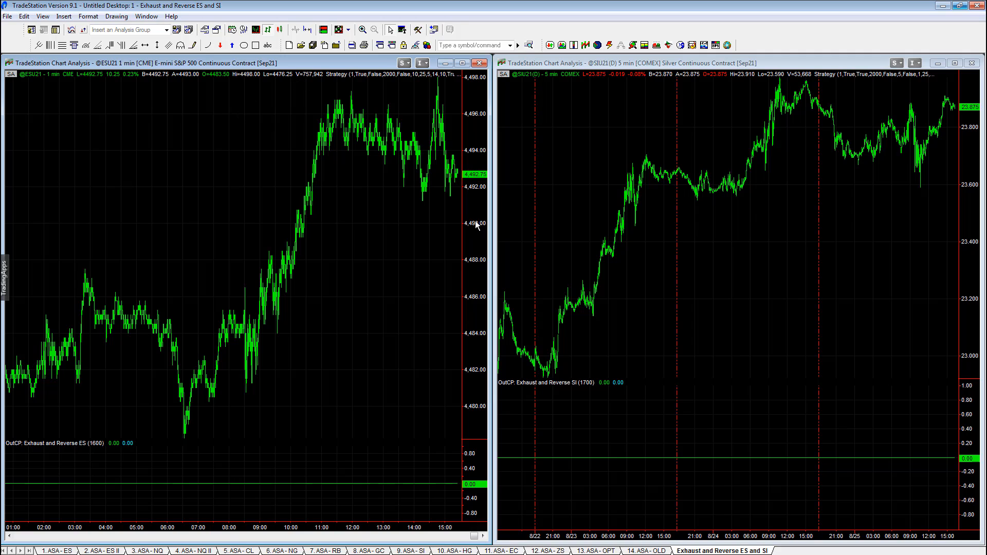
mouse_move(62, 167)
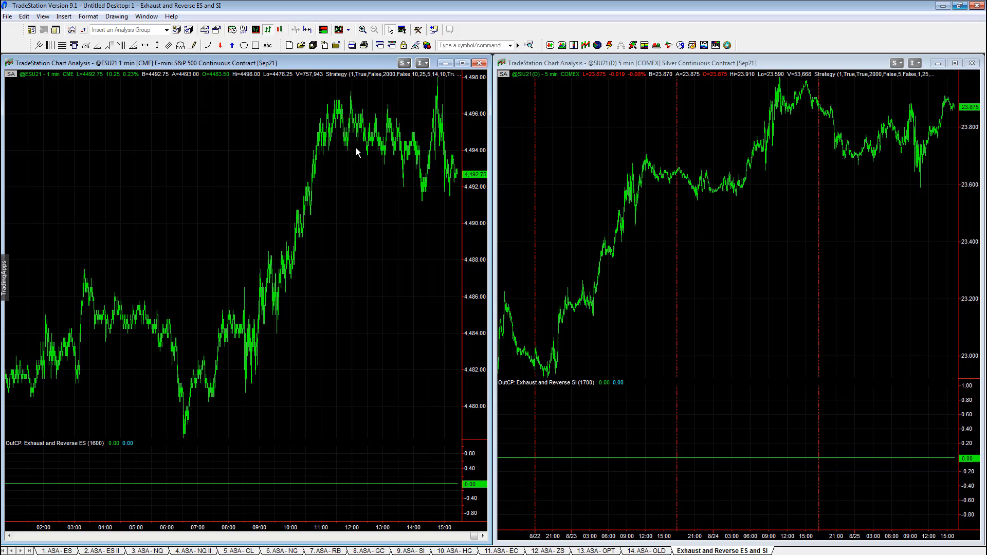
mouse_move(378, 130)
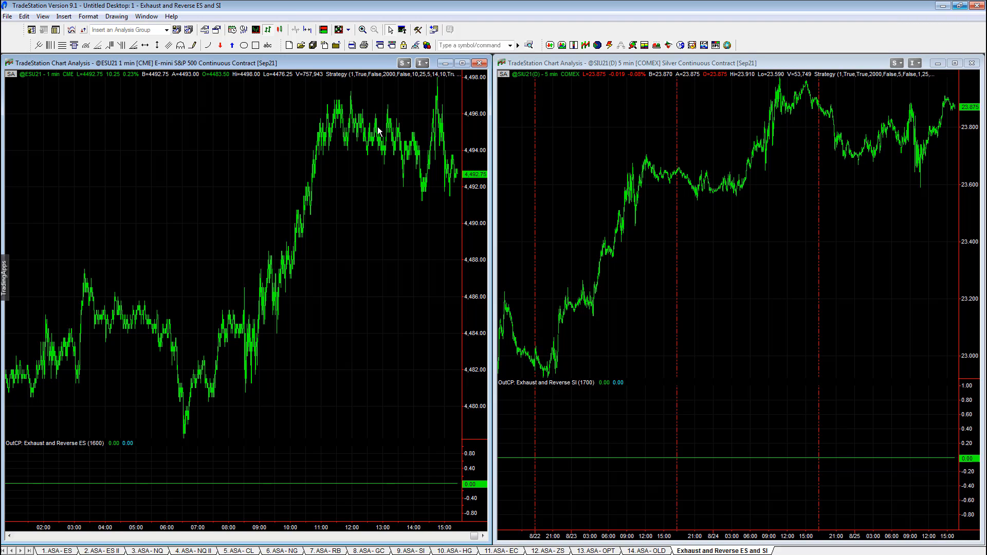